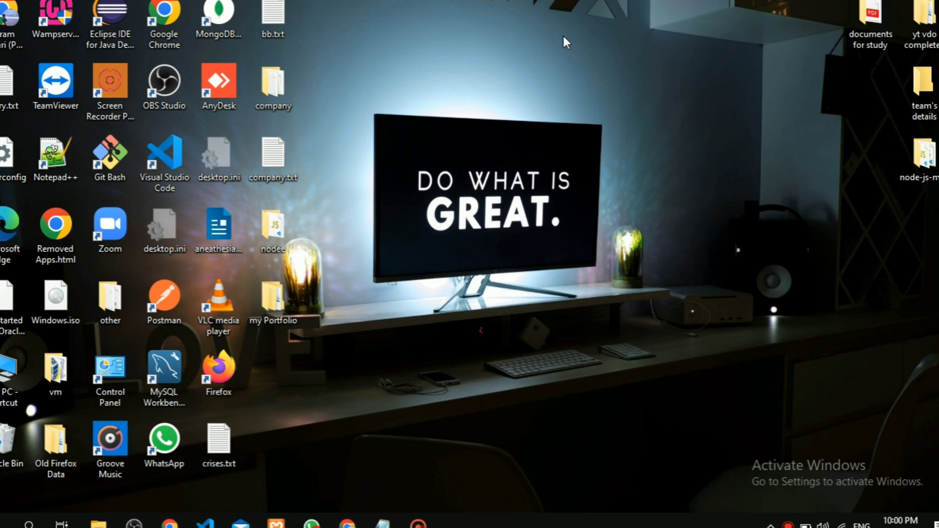
Step: Open laravel.txt in Notepad and review the listed Laravel deployment steps
left_click(183, 513)
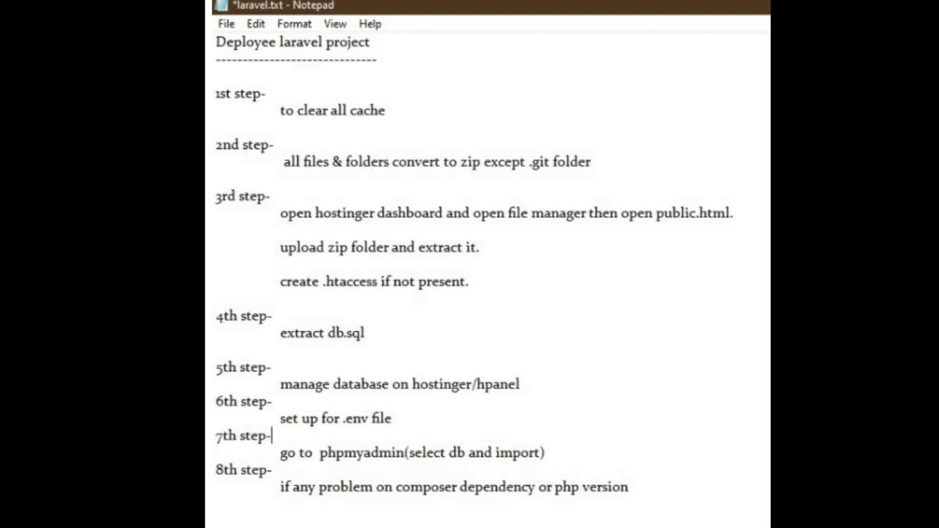
left_click_drag(152, 111, 305, 81)
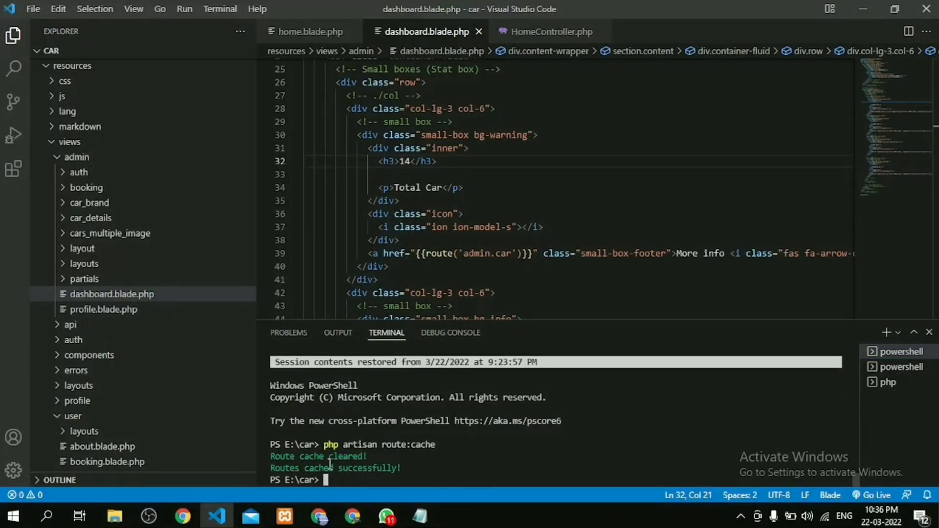
Step: Run the php artisan cache command in the car project's terminal
type("php artisan cache")
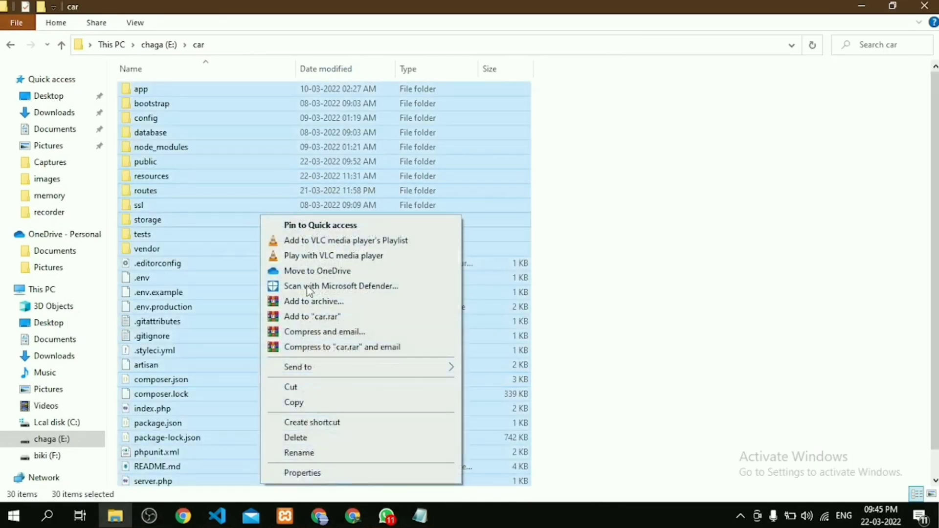
Step: Compress all selected items in E:\car into a zip archive
left_click(311, 317)
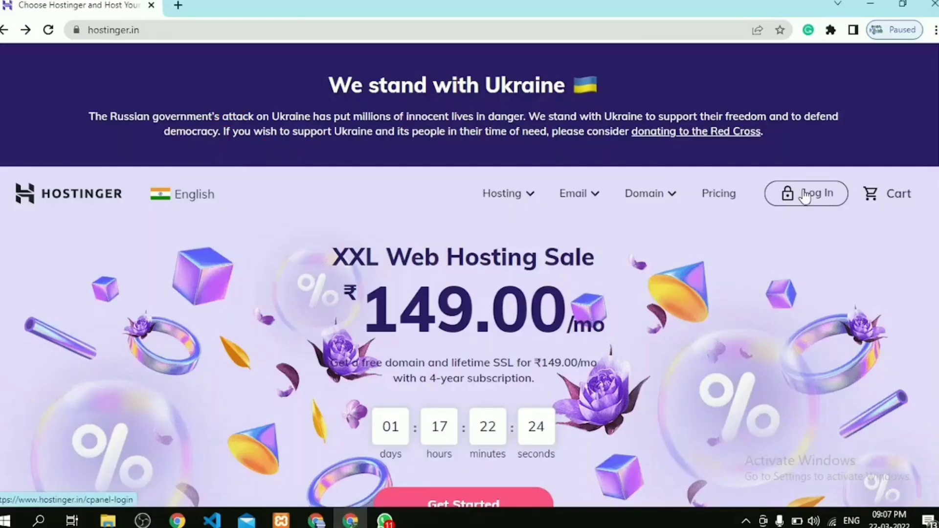
Step: Log in to hPanel and choose kilvishcars.com from the websites list
left_click(806, 193)
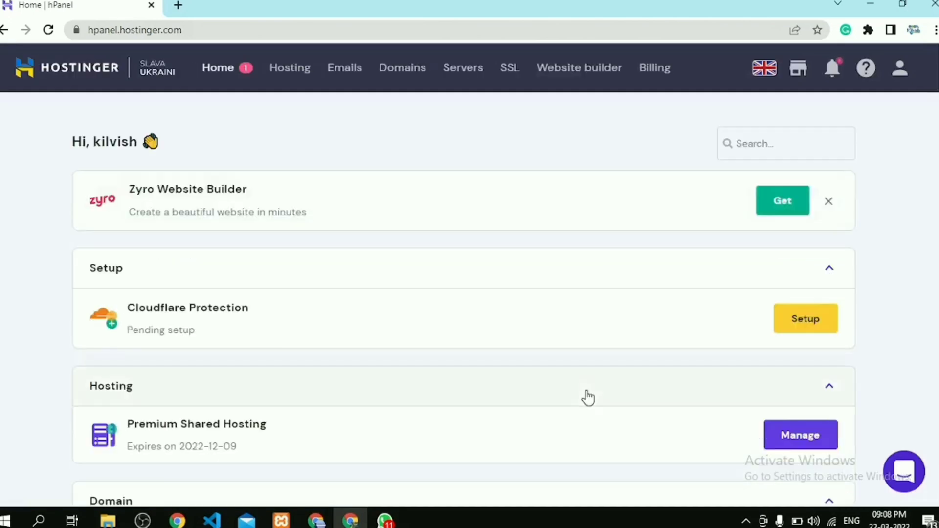
scroll("down", 3)
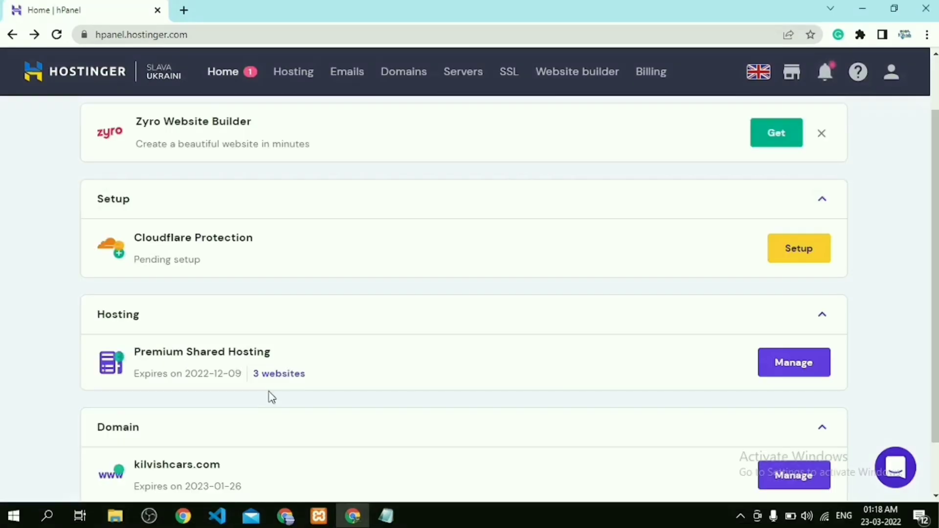
left_click(279, 373)
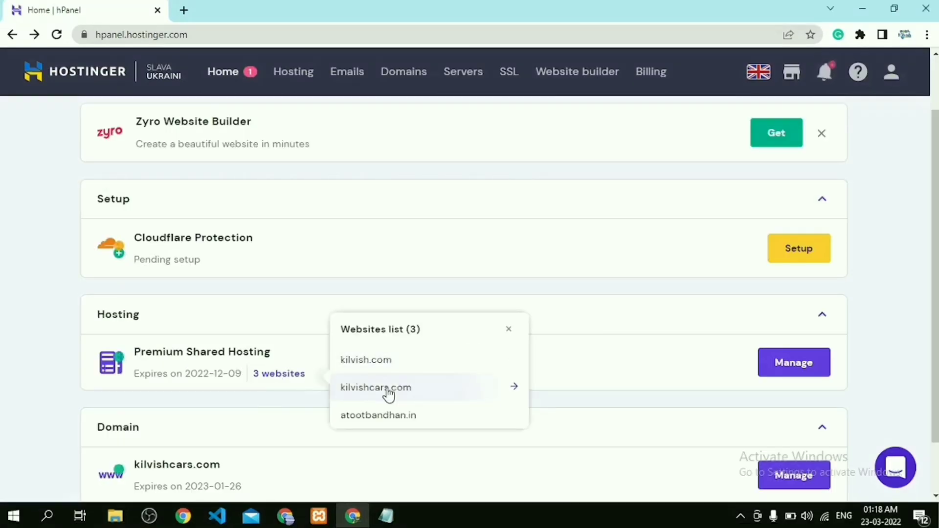
left_click(375, 387)
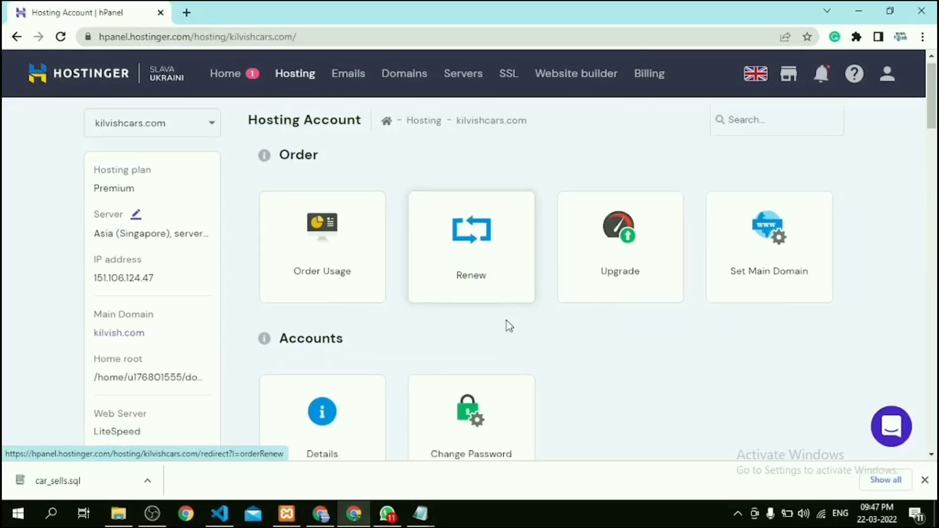
scroll("down", 3)
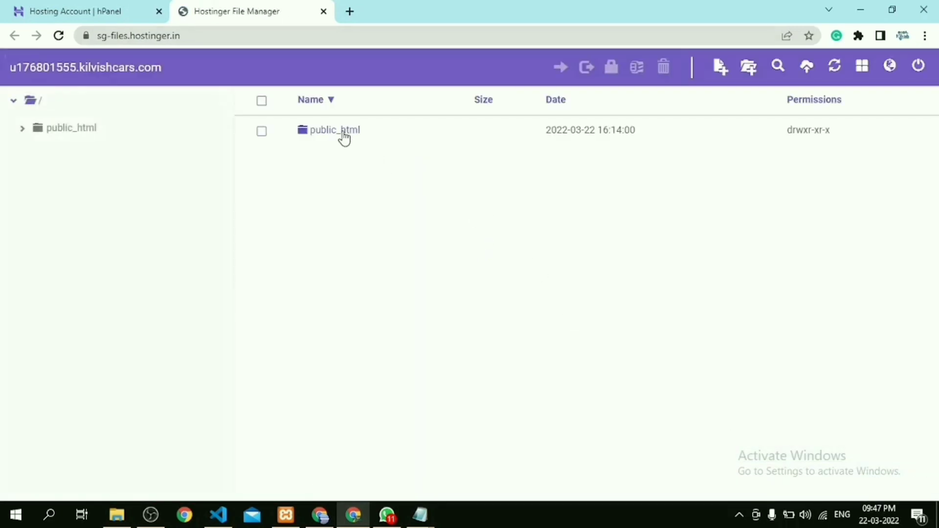
mouse_move(334, 130)
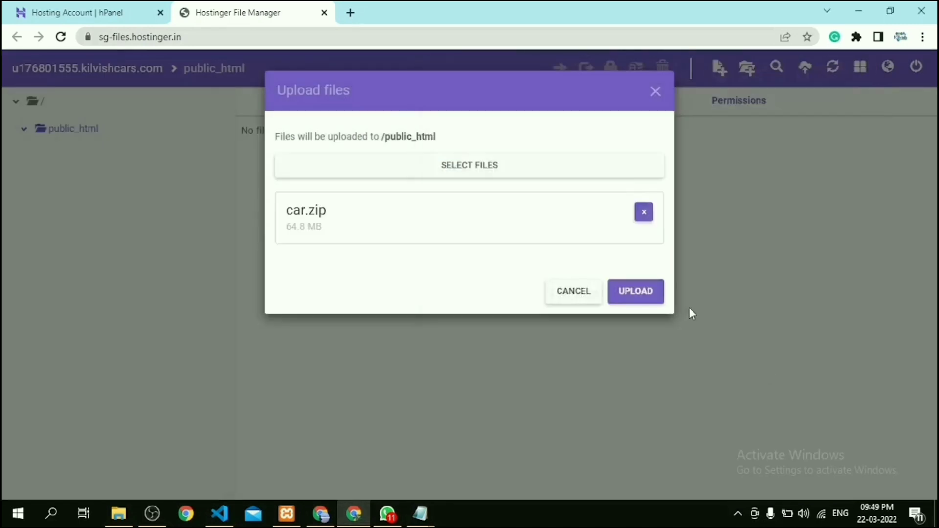
Step: Upload car.zip to public_html and extract it into the current folder
left_click(636, 291)
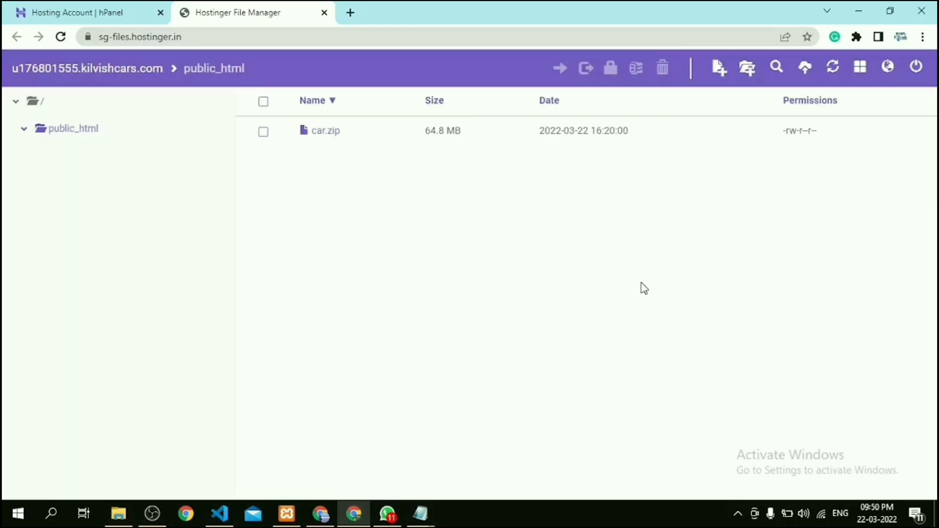
left_click(263, 130)
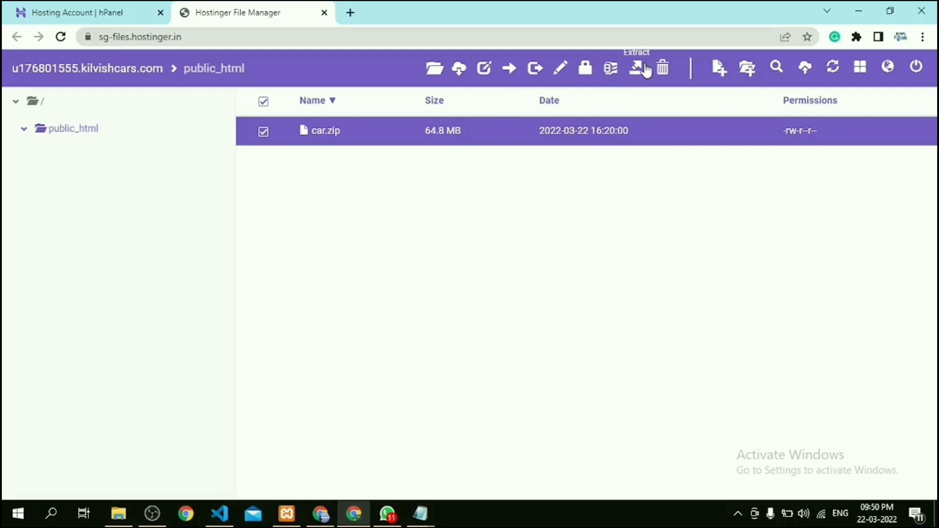
left_click(636, 67)
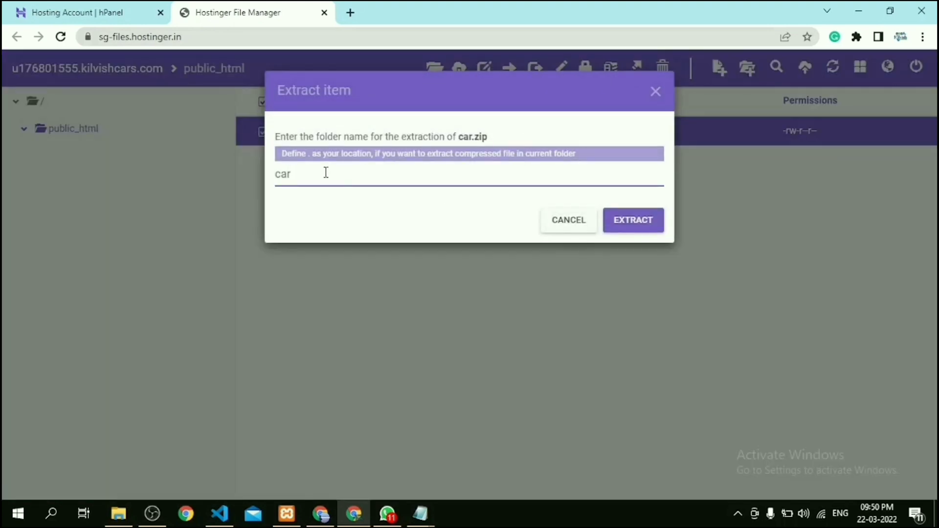
key("ctrl+a")
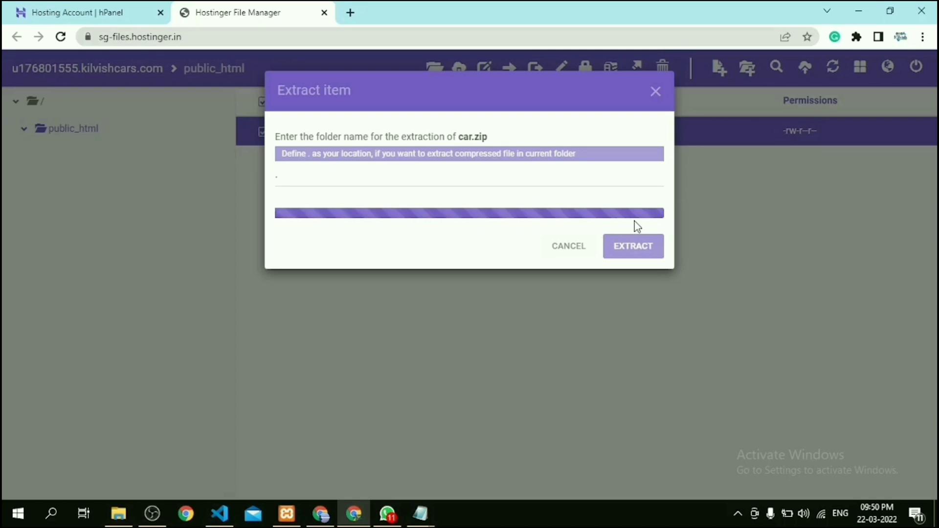
left_click(632, 245)
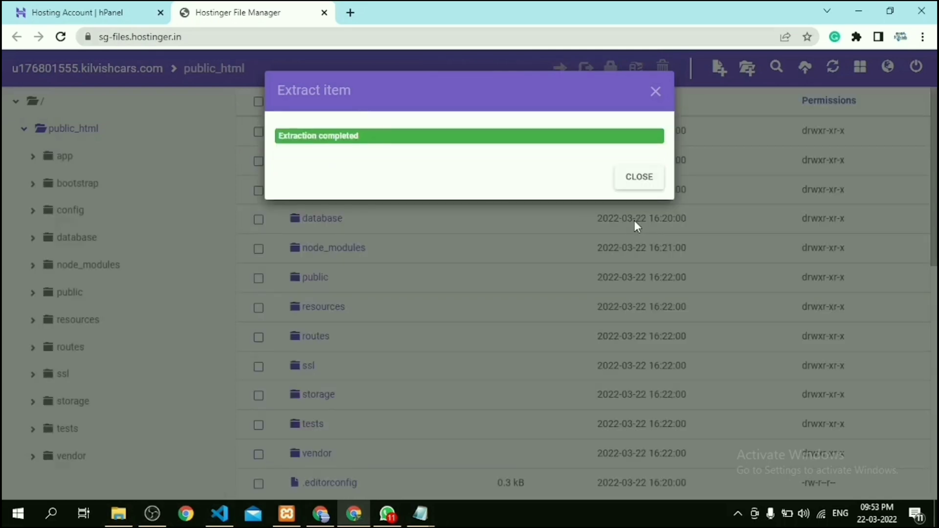
Step: Dismiss the extraction-completed message and check the live kilvishcars.com site
left_click(638, 177)
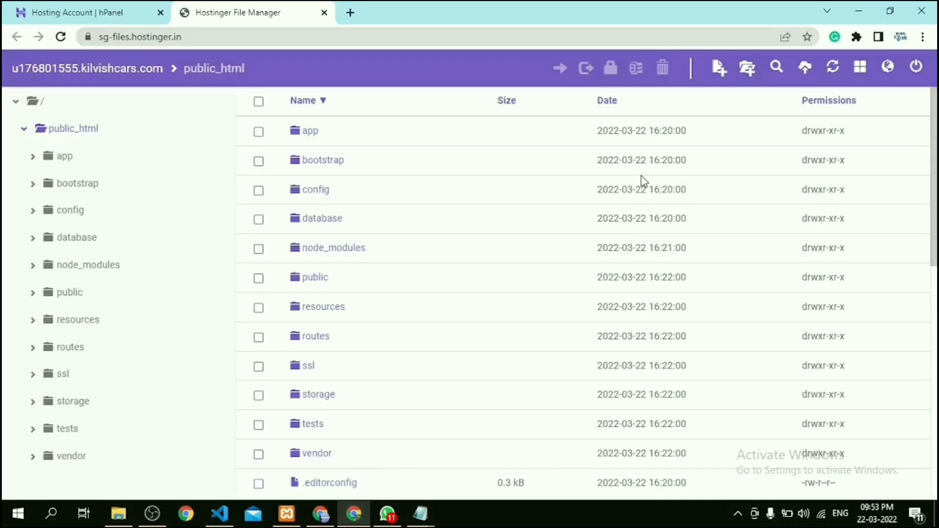
left_click(259, 306)
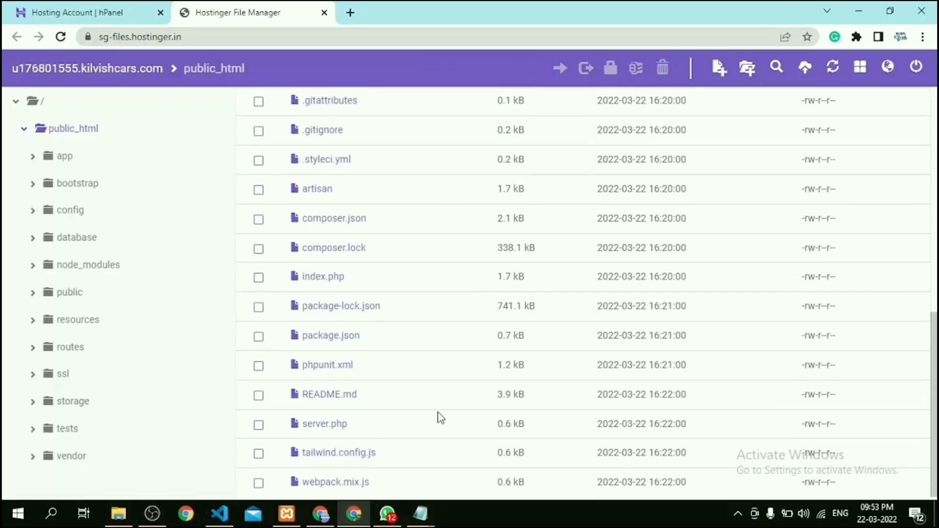
left_click(84, 12)
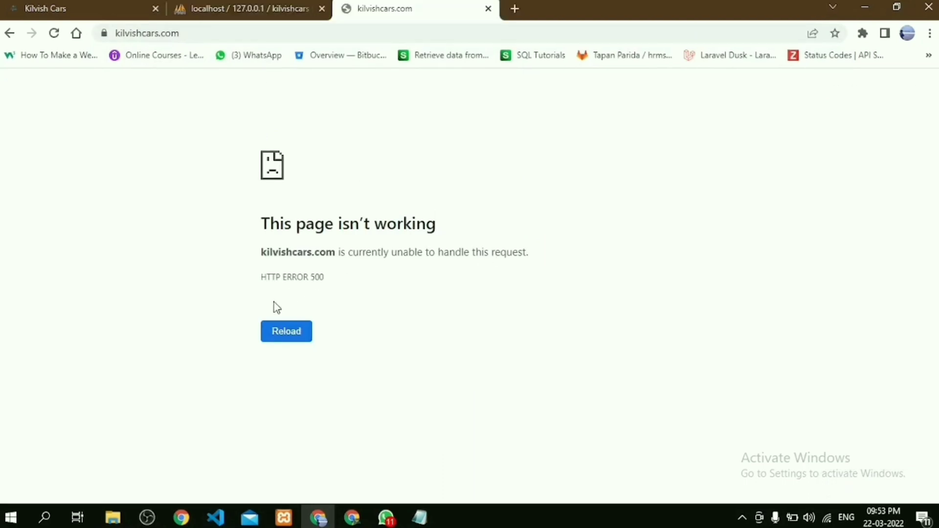
mouse_move(331, 364)
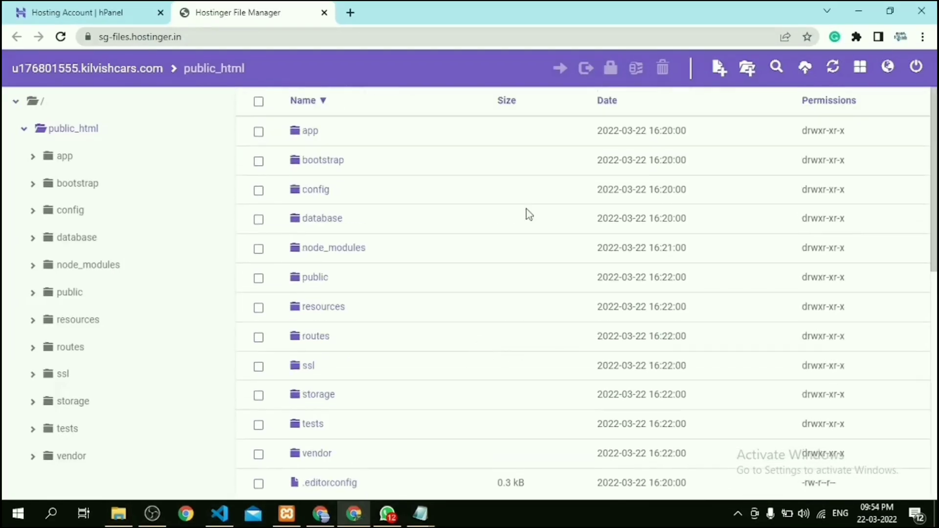
Step: Create a new .htaccess file in public_html
type(".ht")
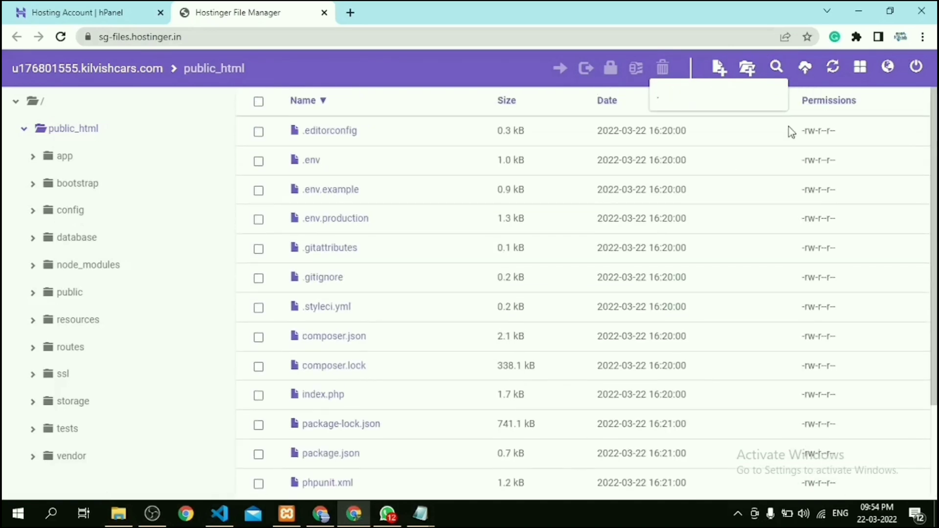
left_click(718, 67)
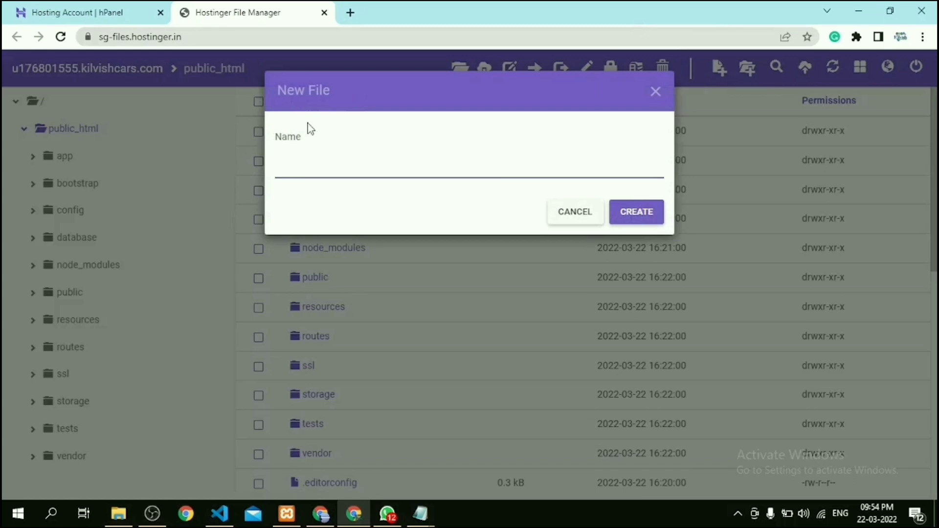
type(".htaccess")
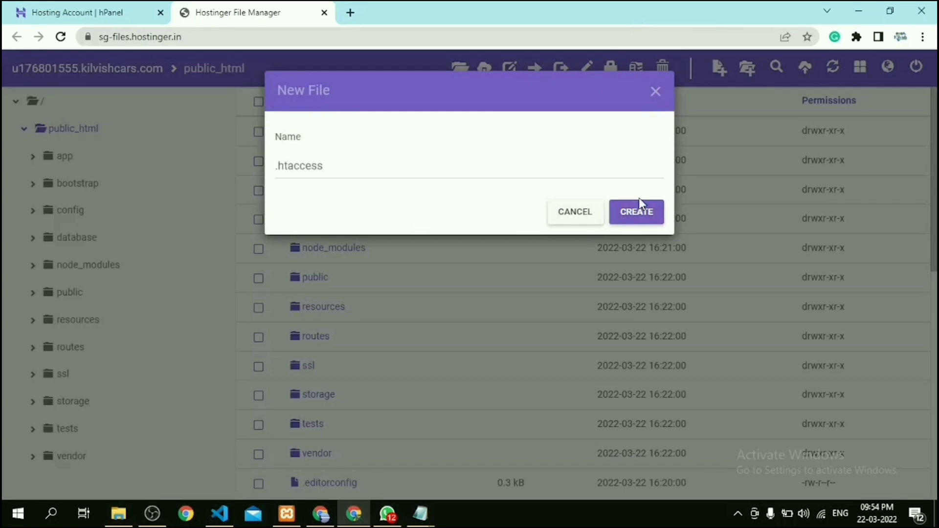
left_click(635, 211)
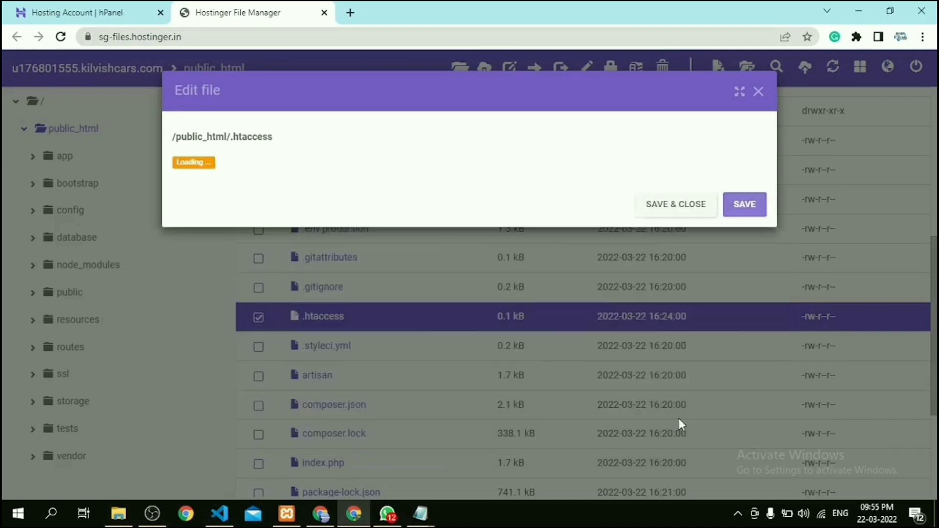
left_click(418, 11)
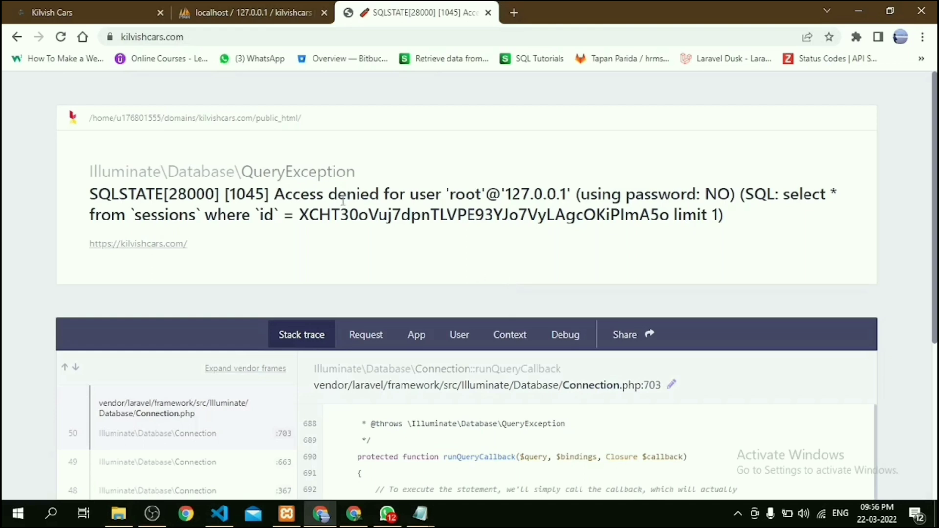
mouse_move(512, 282)
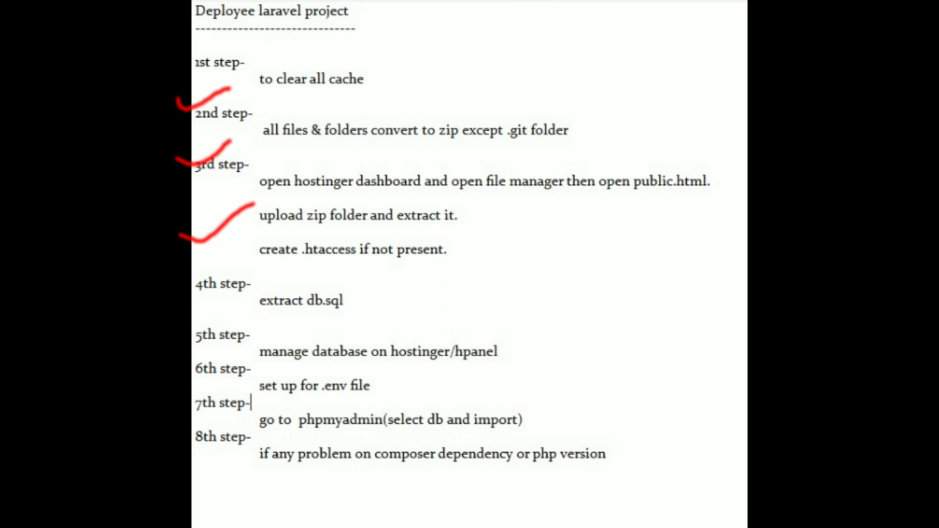
left_click_drag(179, 317, 257, 294)
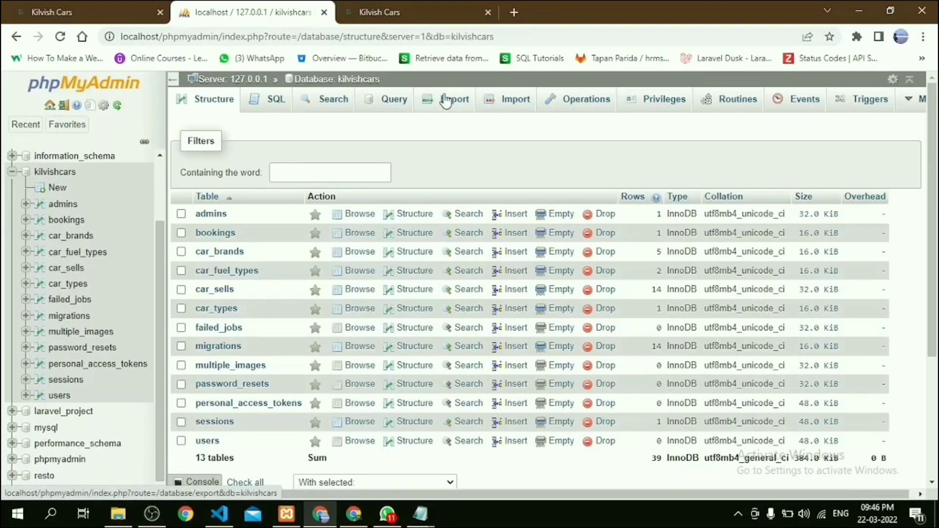
Step: Open the Export options for the local kilvishcars database in phpMyAdmin
left_click(453, 98)
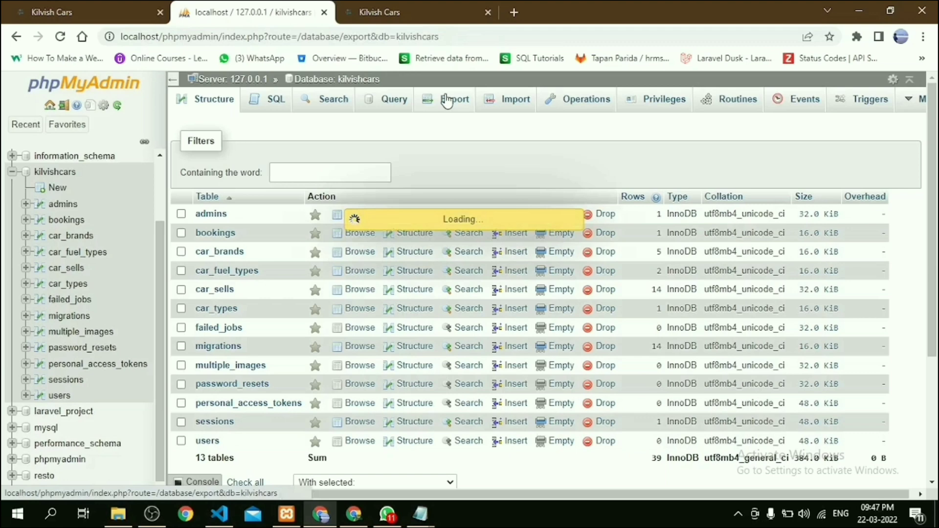
left_click(454, 98)
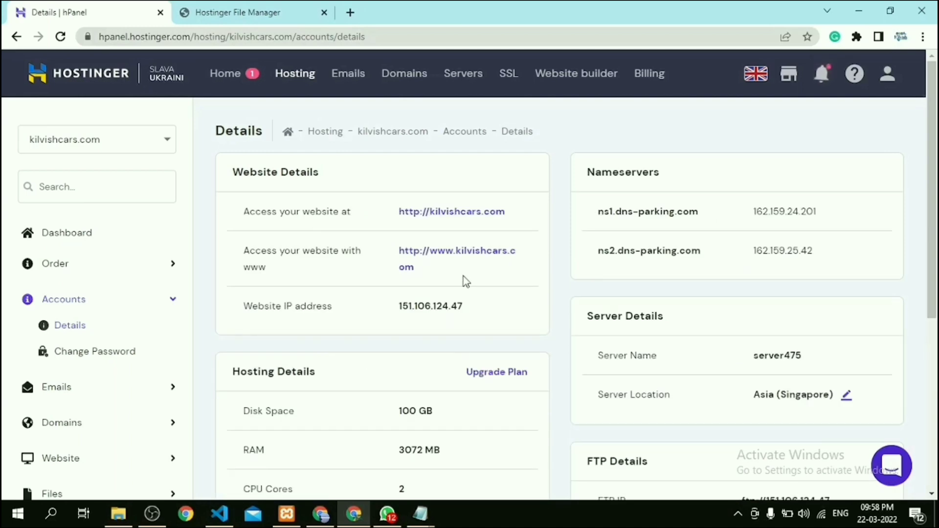
Step: On MySQL Databases, enter used_cars as database and username, set a password, and create
scroll("down", 3)
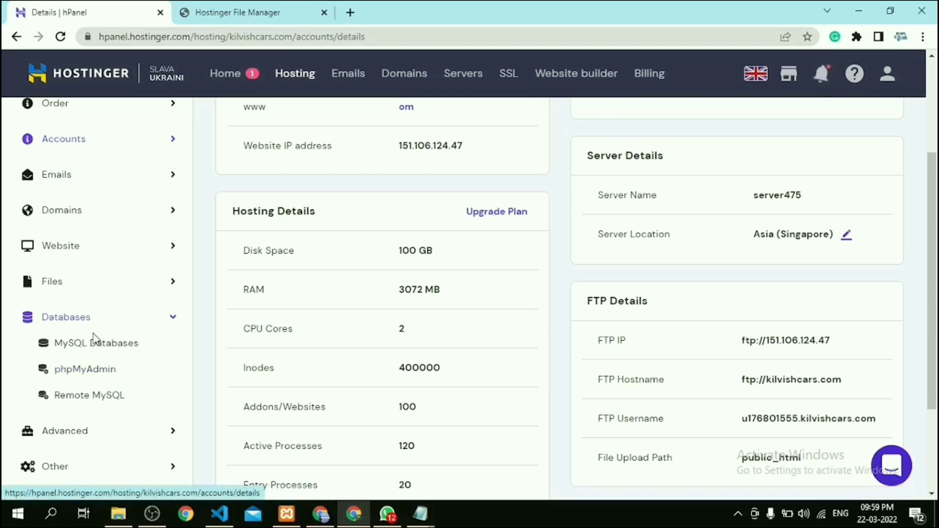
left_click(97, 343)
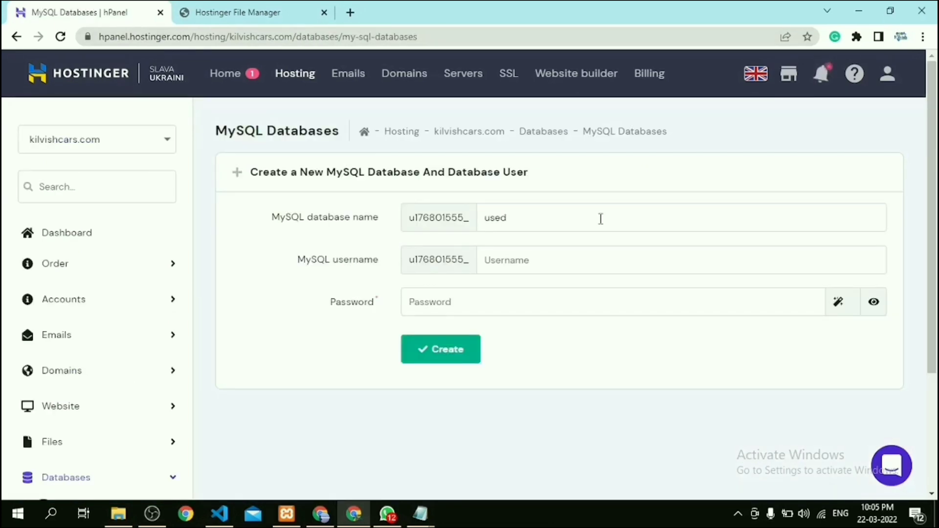
type("used_cars")
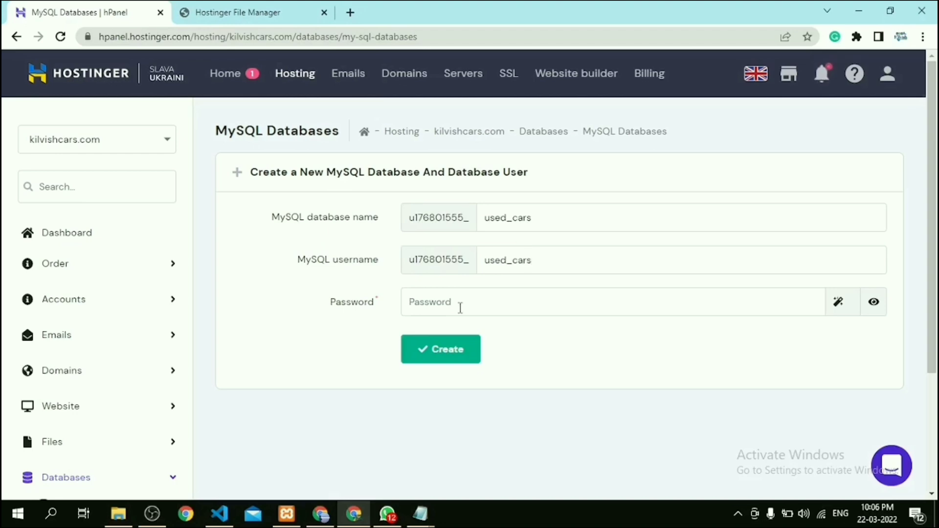
type("password")
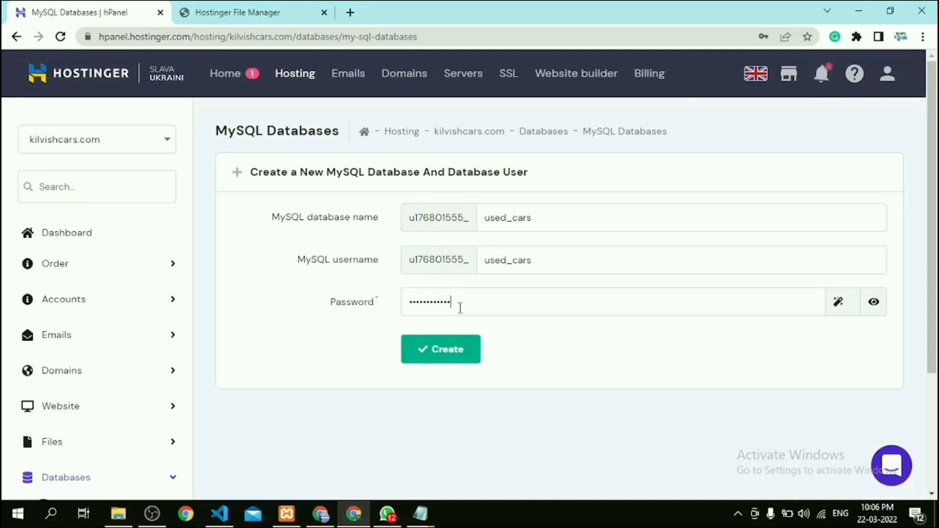
left_click(440, 349)
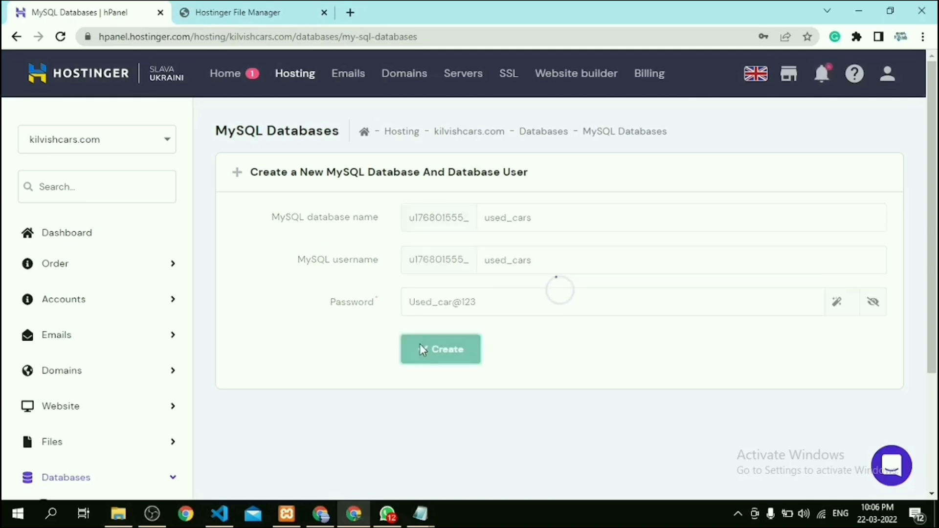
left_click(440, 350)
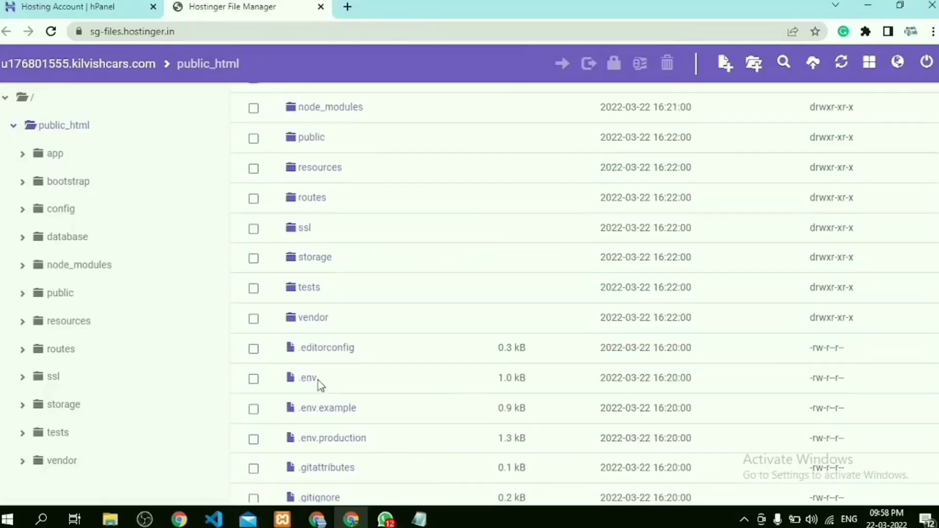
left_click(253, 378)
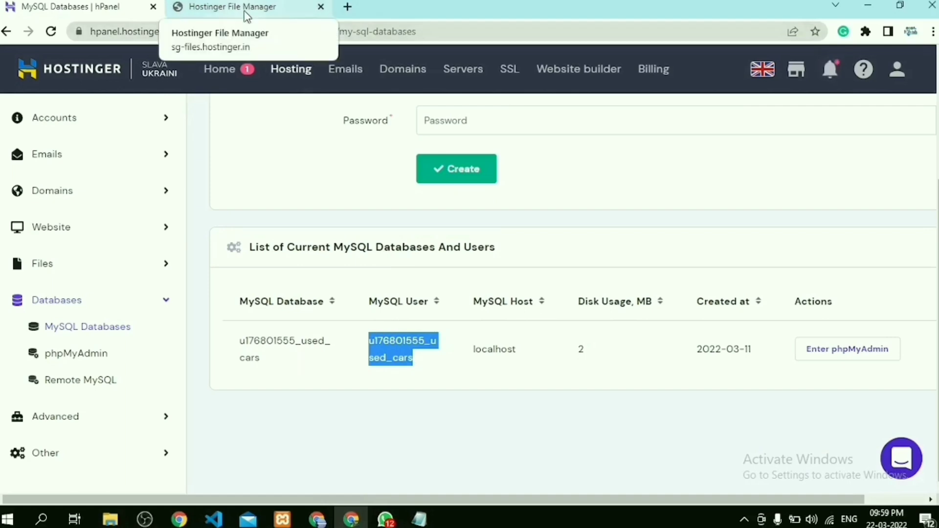
left_click(233, 6)
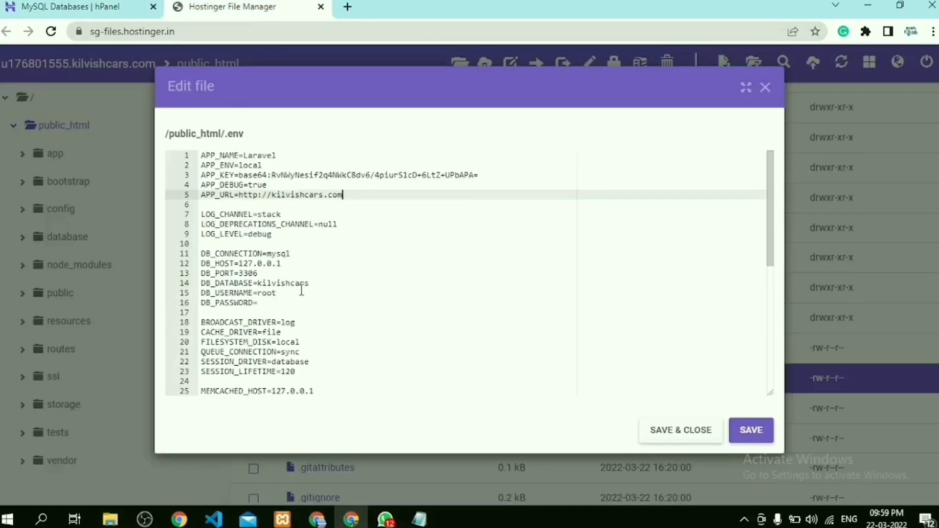
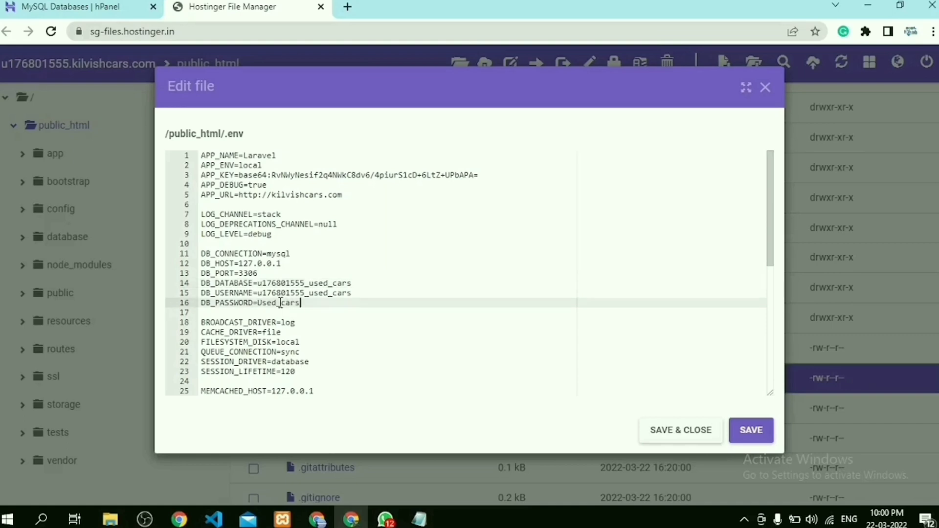
scroll("down", 3)
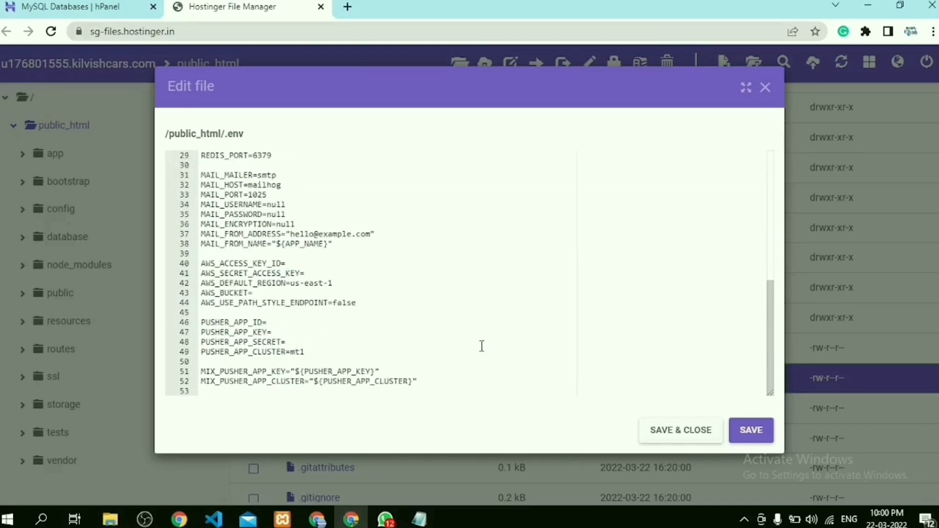
left_click(413, 6)
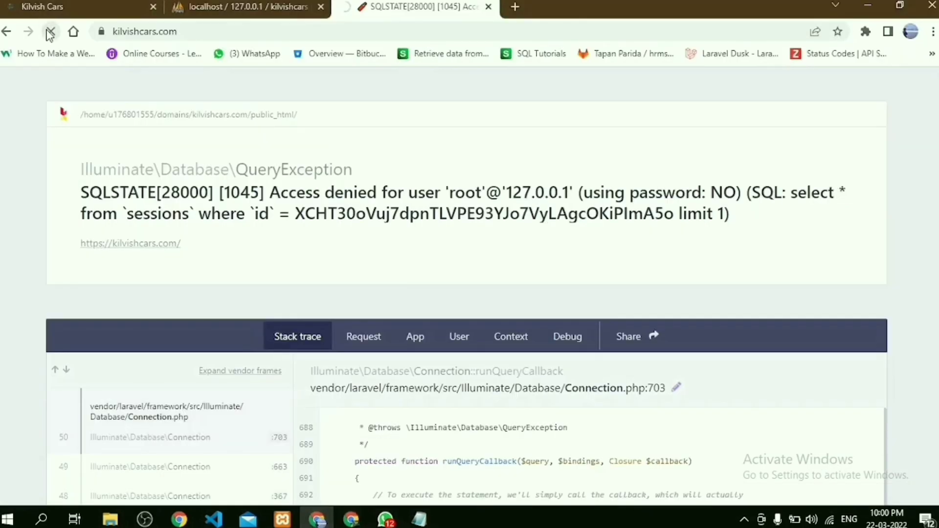
Step: Reload the kilvishcars.com tab to test the site's database connection
left_click(53, 33)
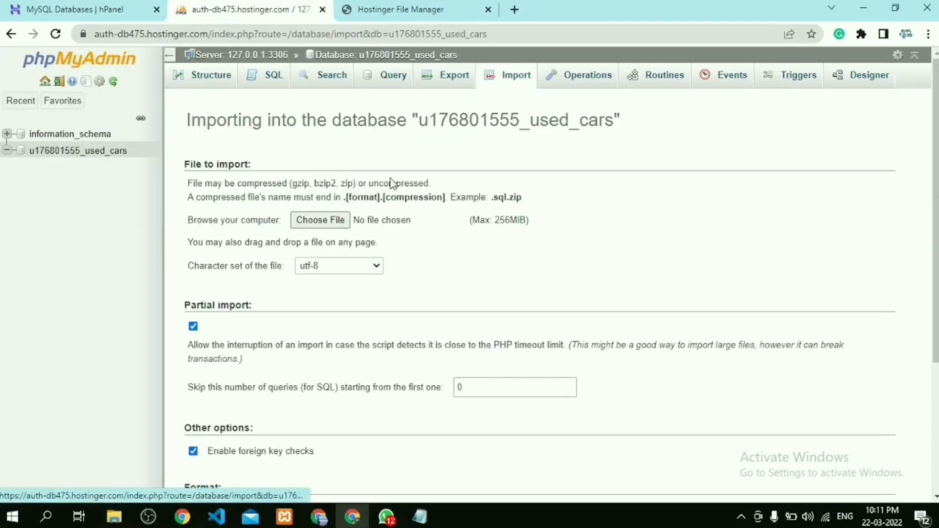
Step: Upload the exported SQL dump into u176801555_used_cars and run the import
left_click(319, 220)
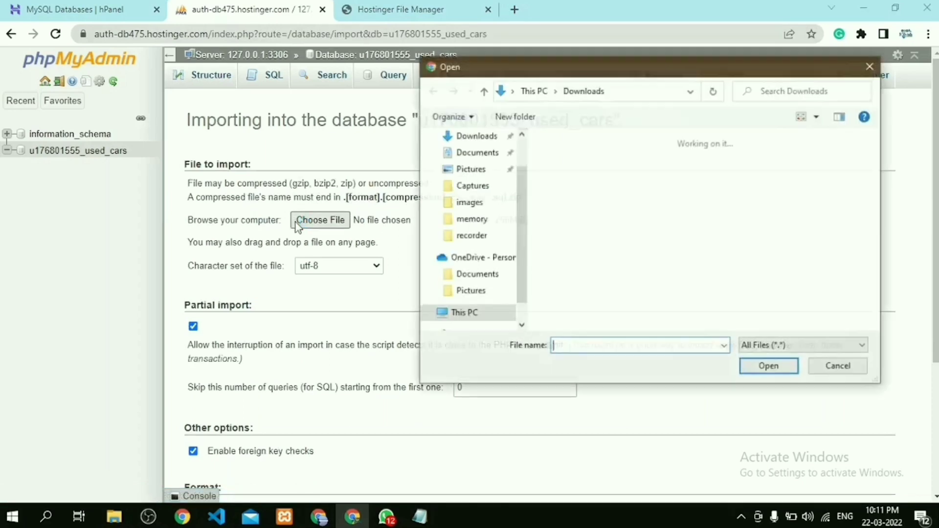
left_click(768, 366)
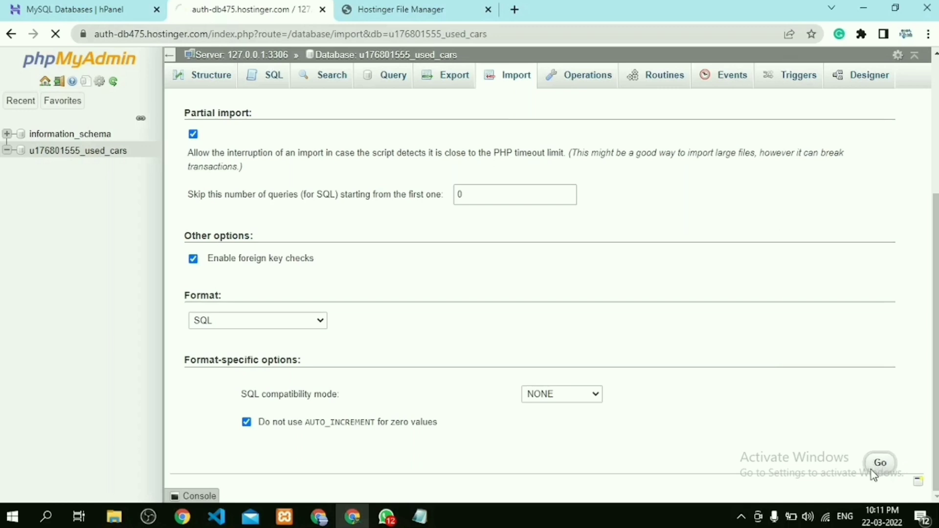
left_click(879, 462)
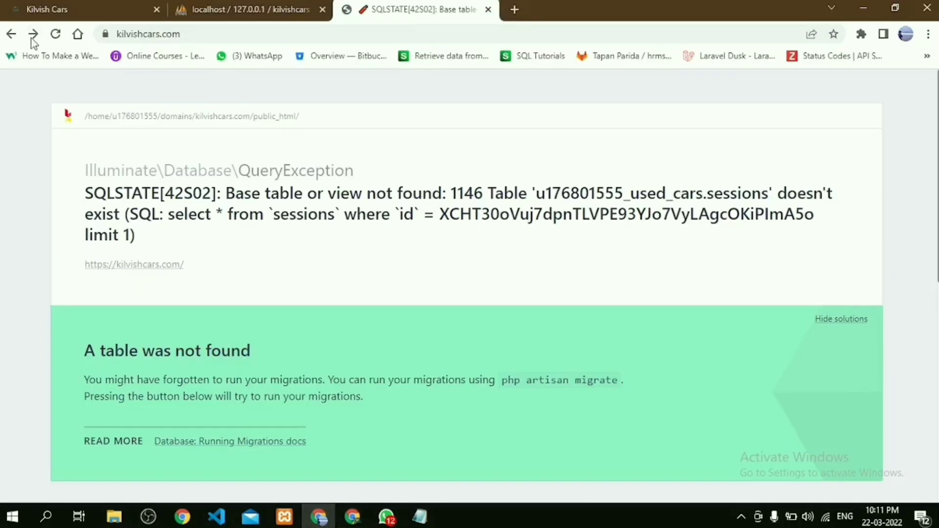
Step: View the local 127.0.0.1:8000 Kilvish Cars homepage and its test-drive banner, then return to kilvishcars.com
left_click(54, 34)
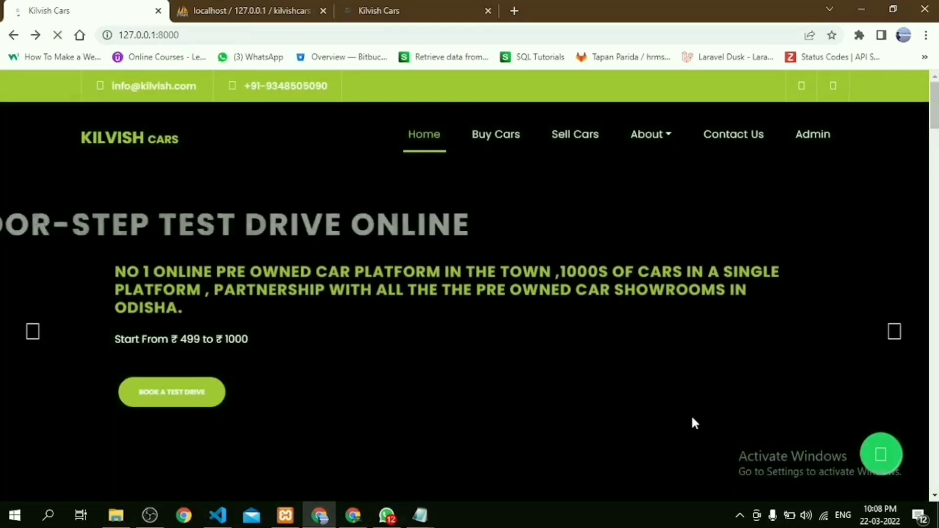
scroll("down", 3)
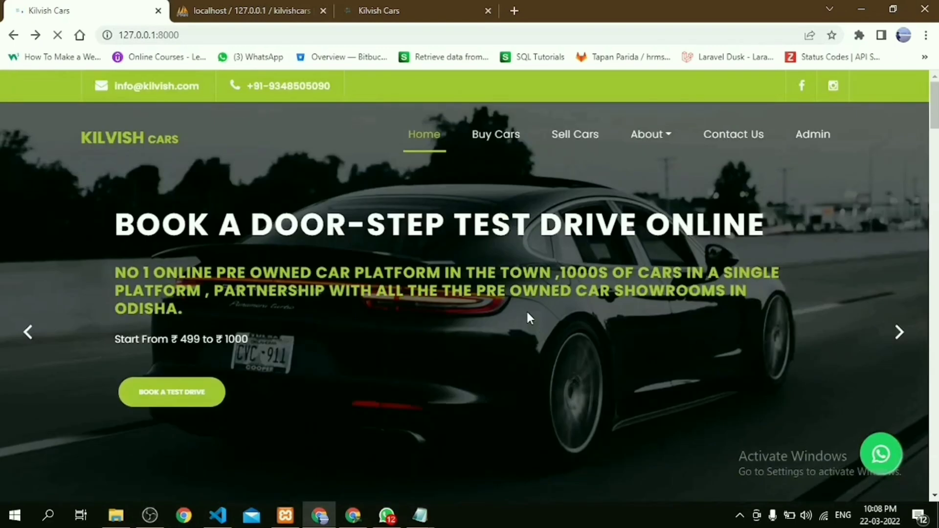
left_click(251, 11)
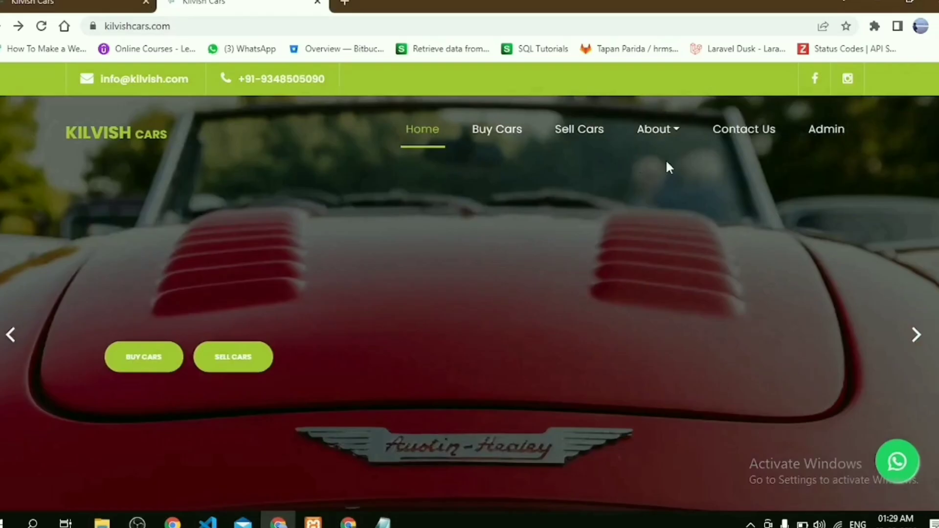
Step: Scroll down kilvishcars.com to the Sold Cars listings
scroll("down", 3)
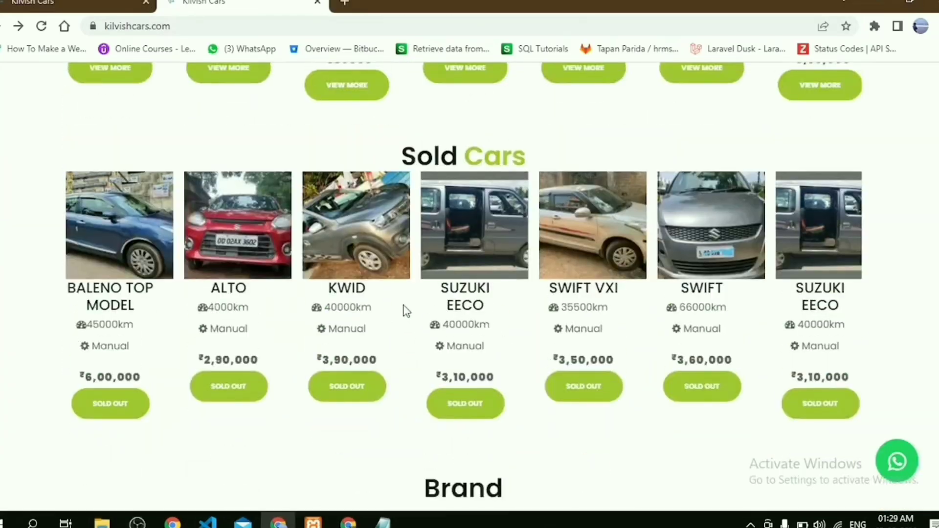
scroll("down", 3)
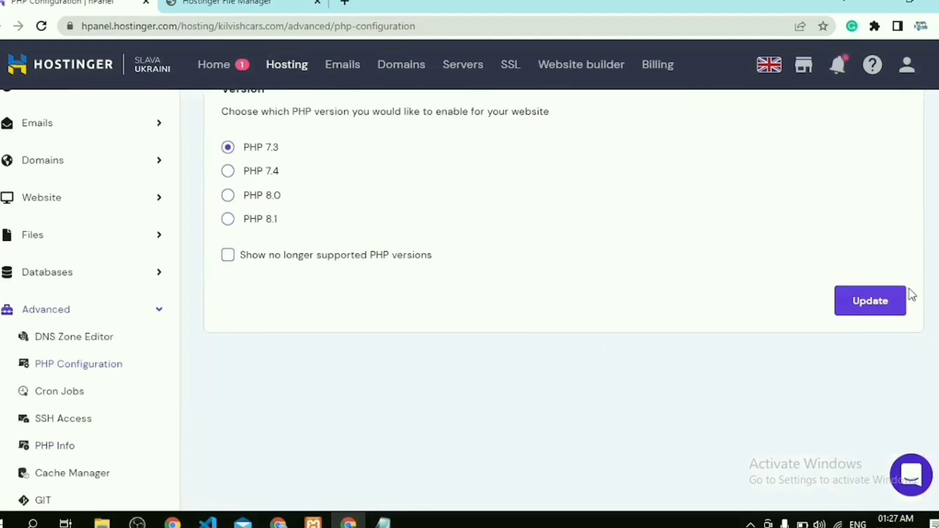
Step: Apply PHP 7.3 and reload kilvishcars.com, which now demands PHP 8.0.0 or higher
left_click(869, 300)
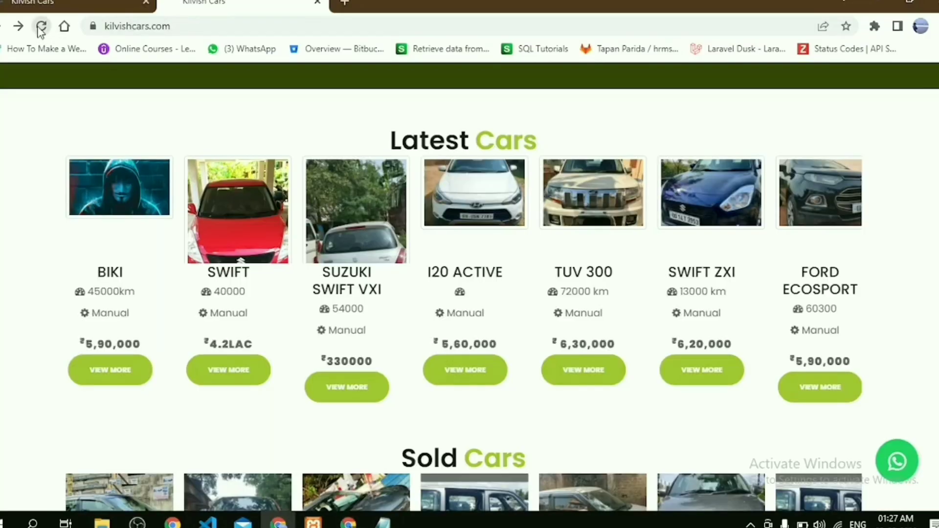
left_click(40, 26)
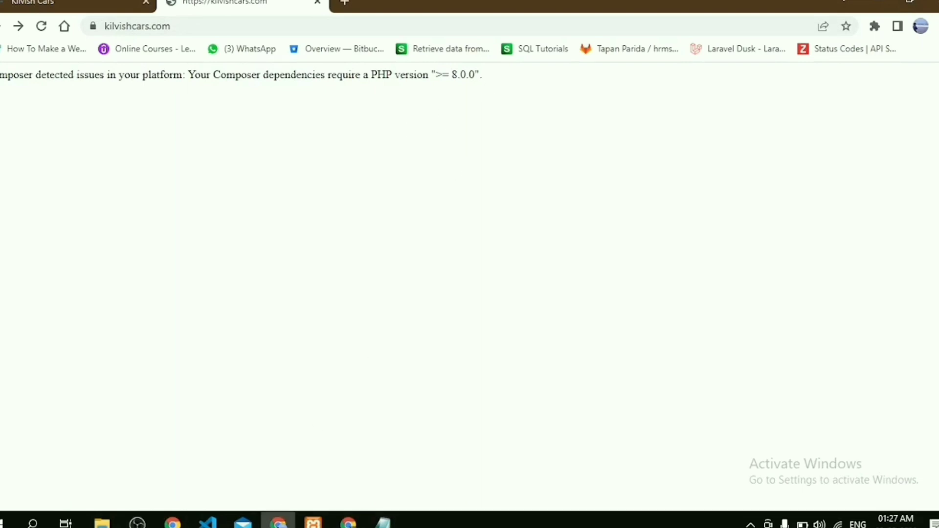